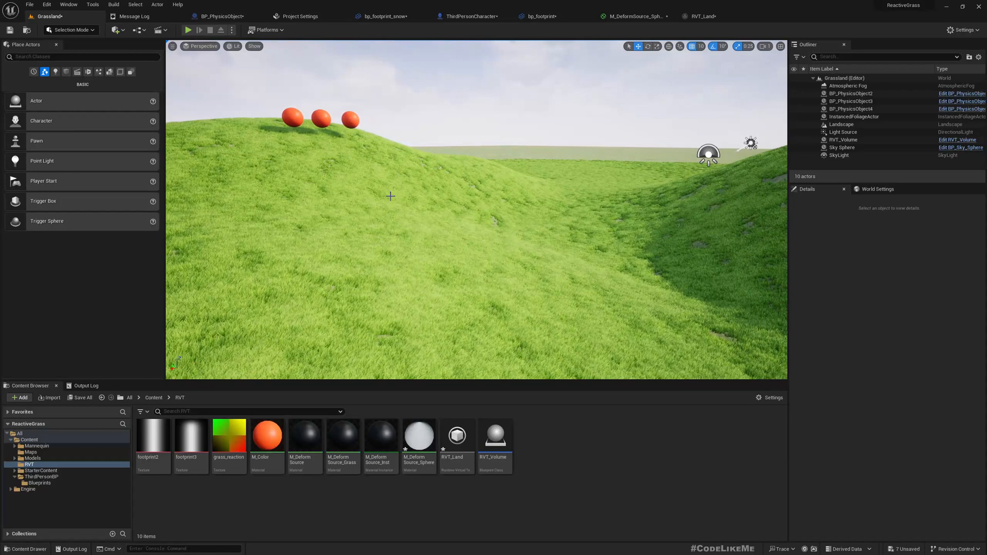
# Look over the physics sphere, bp_footprint and bp_footprint_snow blueprint graphs.
pyautogui.click(851, 109)
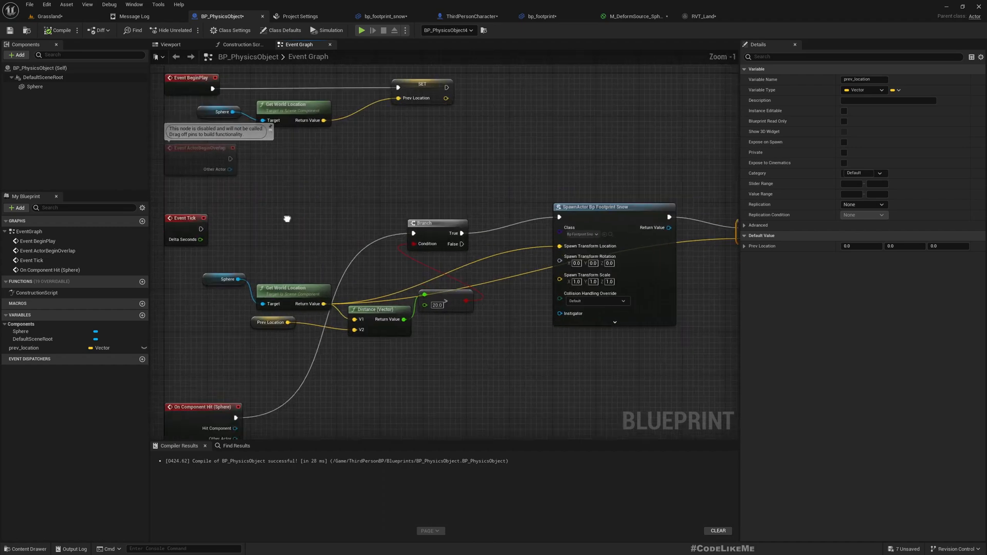
pyautogui.scroll(-3)
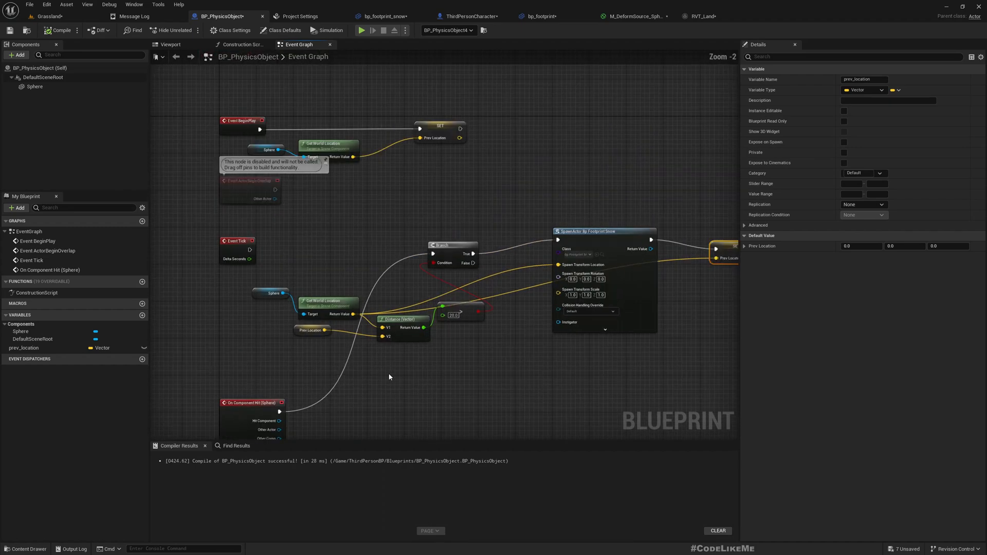
pyautogui.scroll(-3)
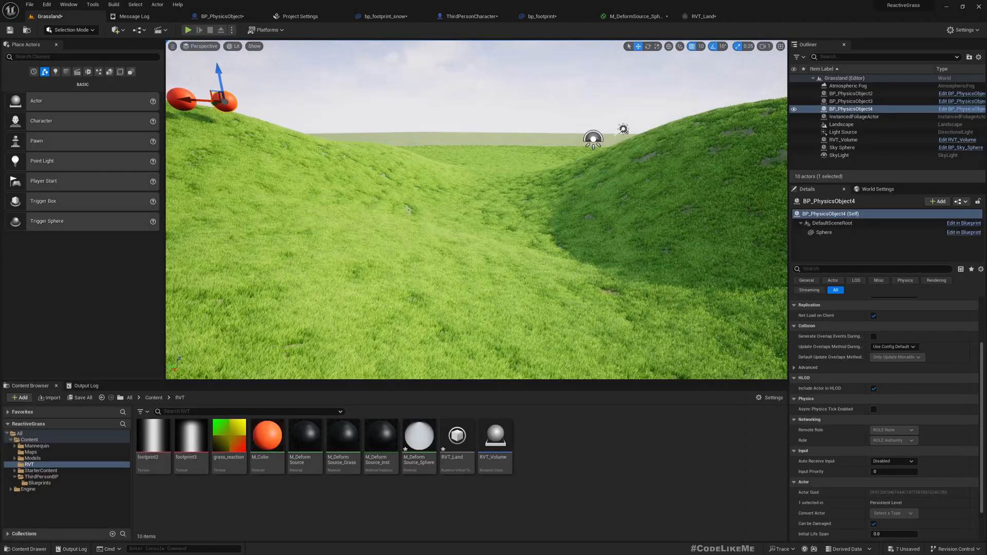
pyautogui.click(536, 16)
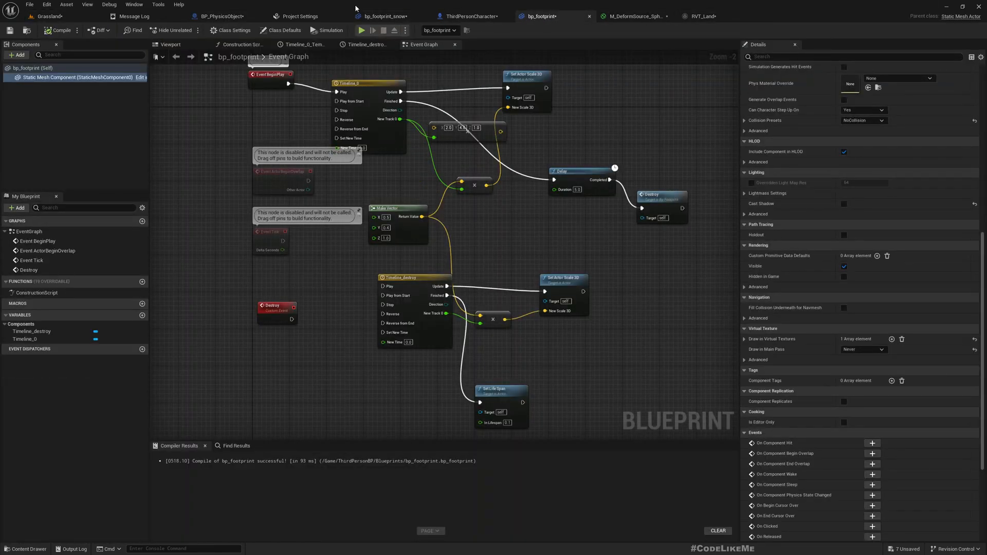
pyautogui.click(228, 17)
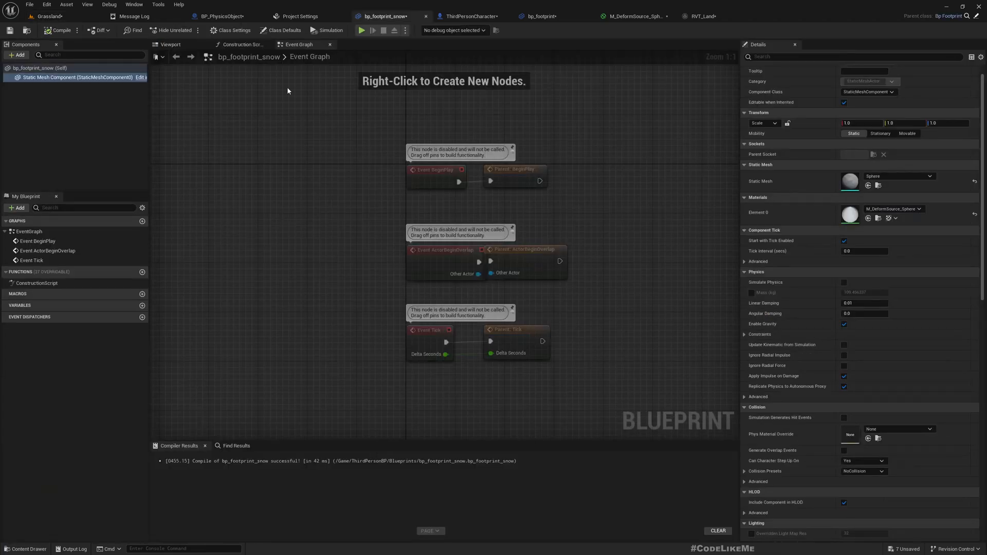
# Preview the snow footprint's sphere mesh and bring up the RVT_Land virtual texture settings.
pyautogui.click(171, 45)
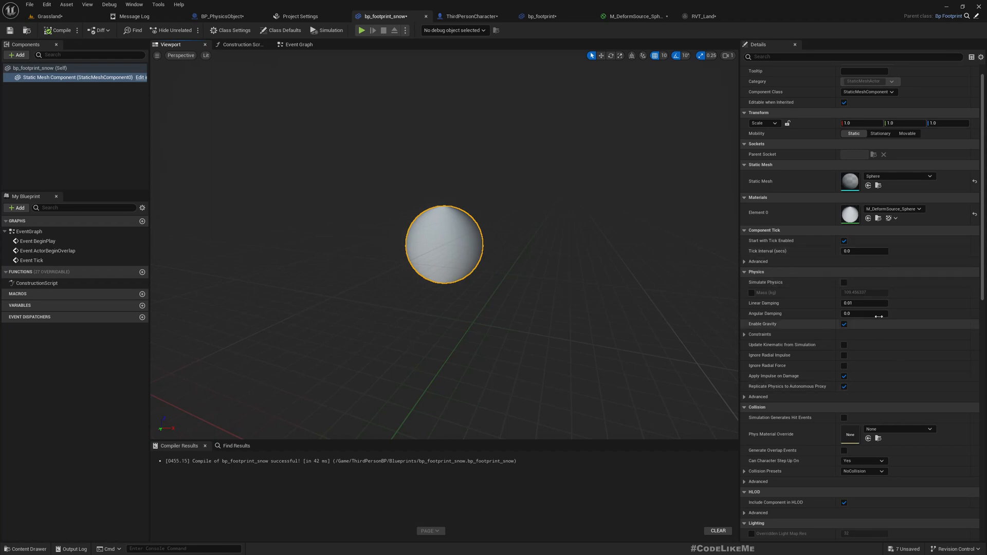
pyautogui.scroll(-3)
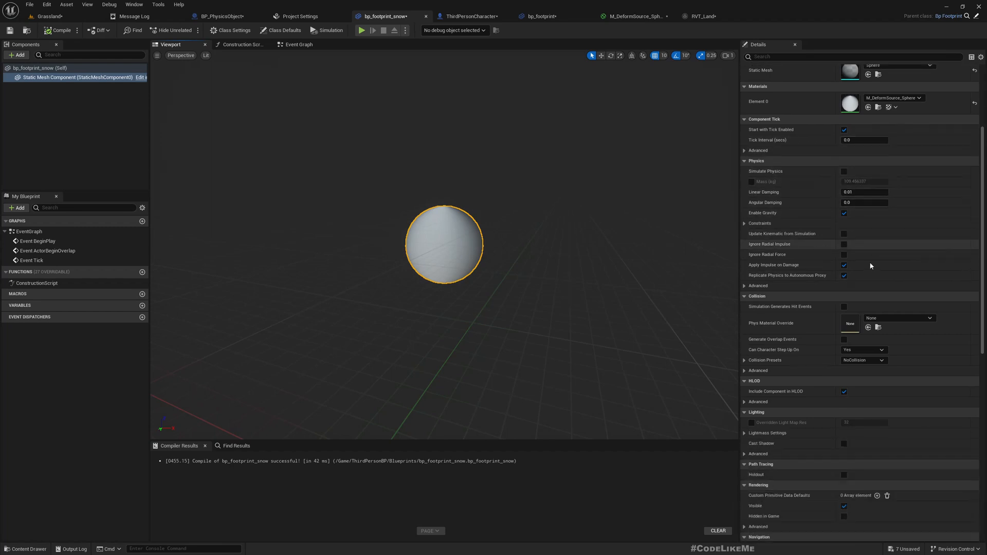
pyautogui.scroll(-3)
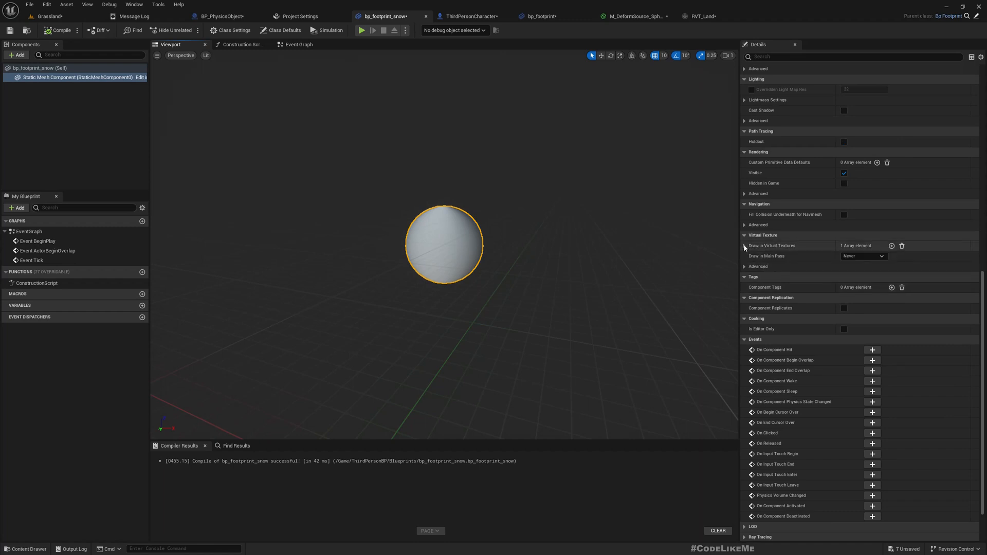
pyautogui.click(745, 246)
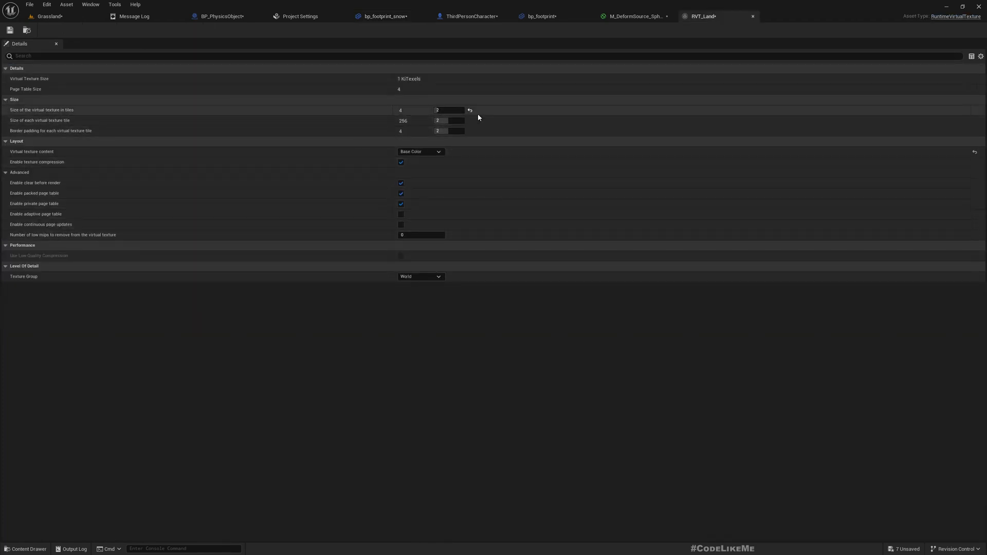
# Preview bp_footprint's flat plane mesh and bring up its M_DeformSource material.
pyautogui.click(540, 16)
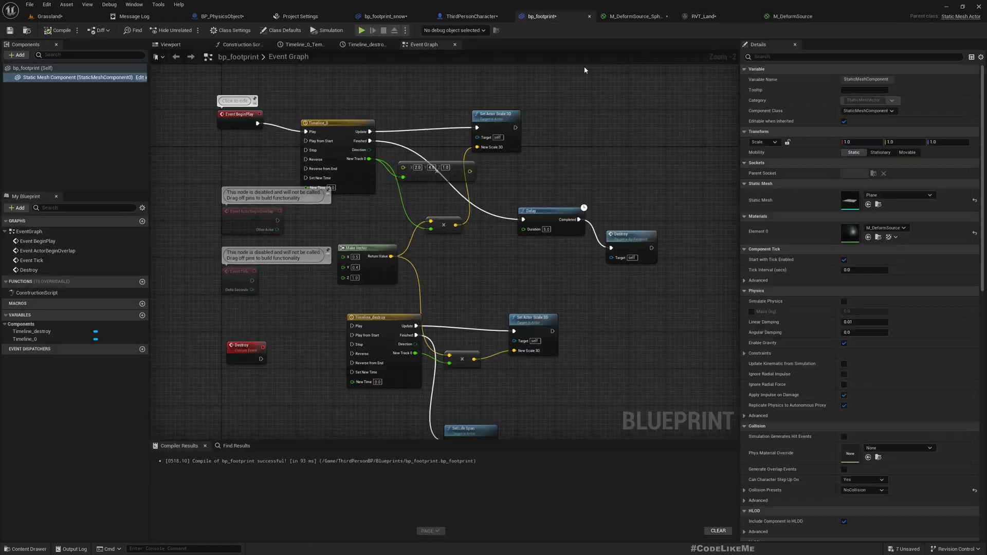
pyautogui.moveTo(194, 86)
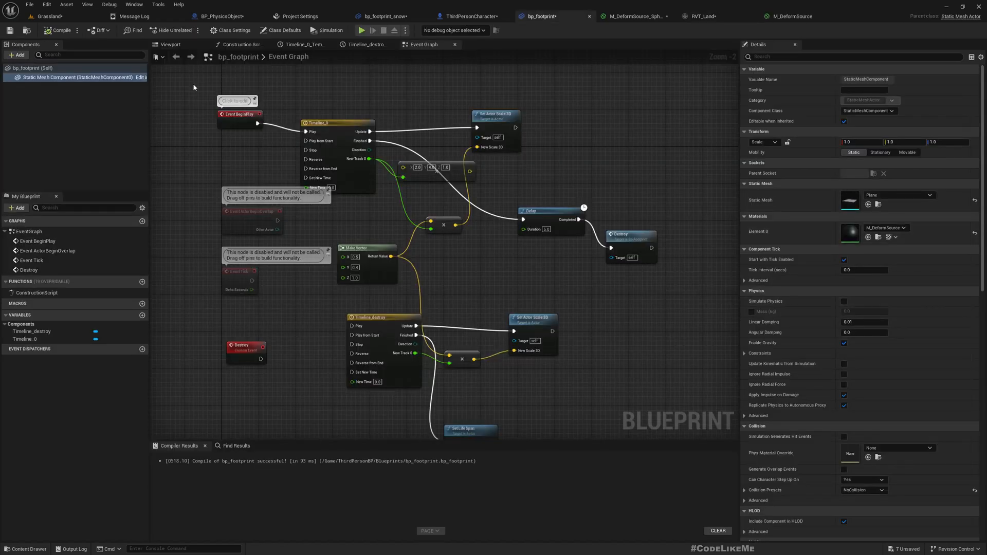
pyautogui.click(170, 44)
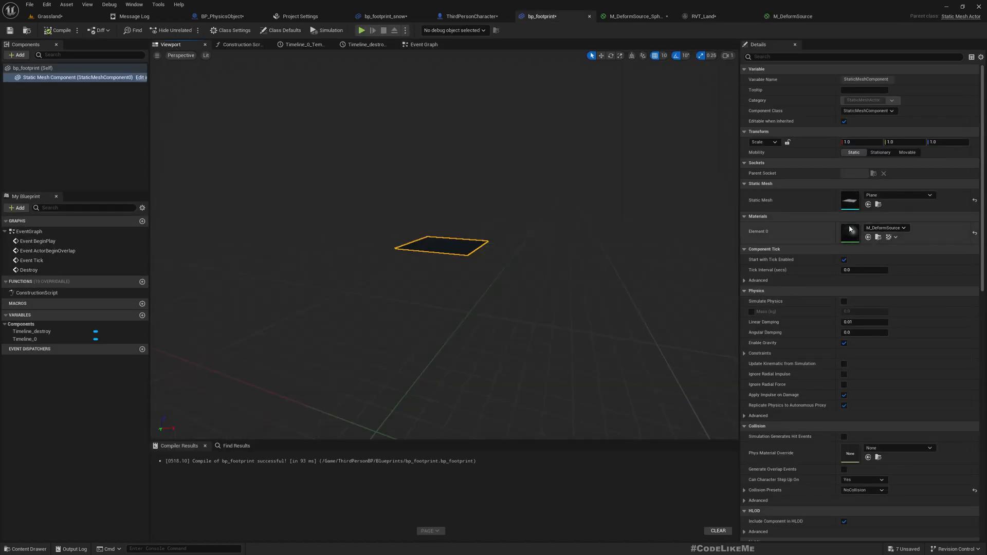
pyautogui.click(792, 17)
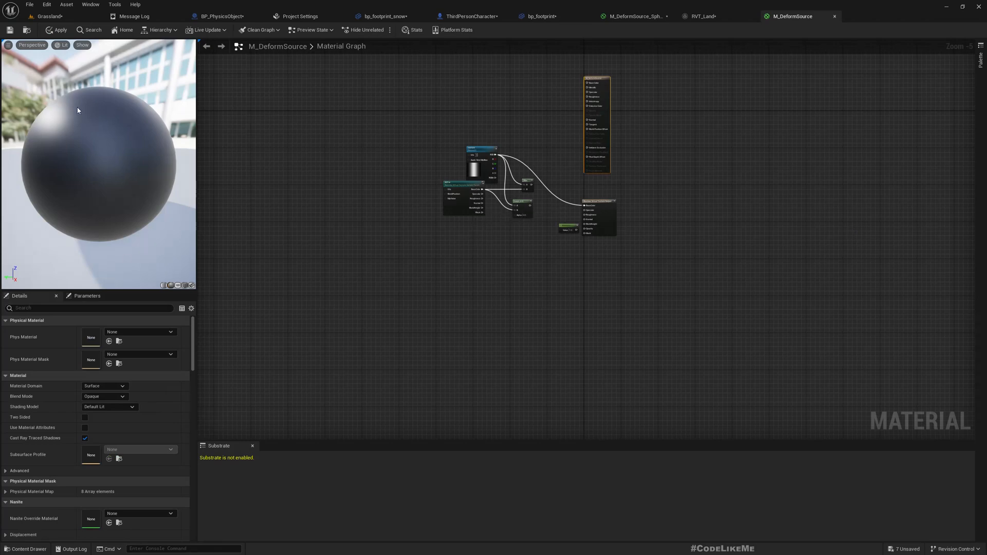
pyautogui.moveTo(785, 24)
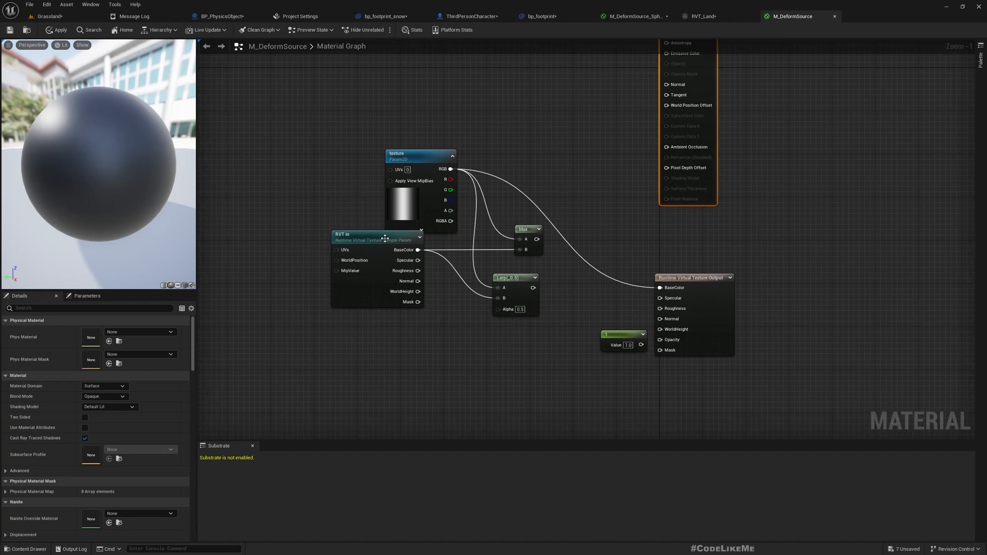
# Inspect the material's virtual texture sample node settings.
pyautogui.click(376, 238)
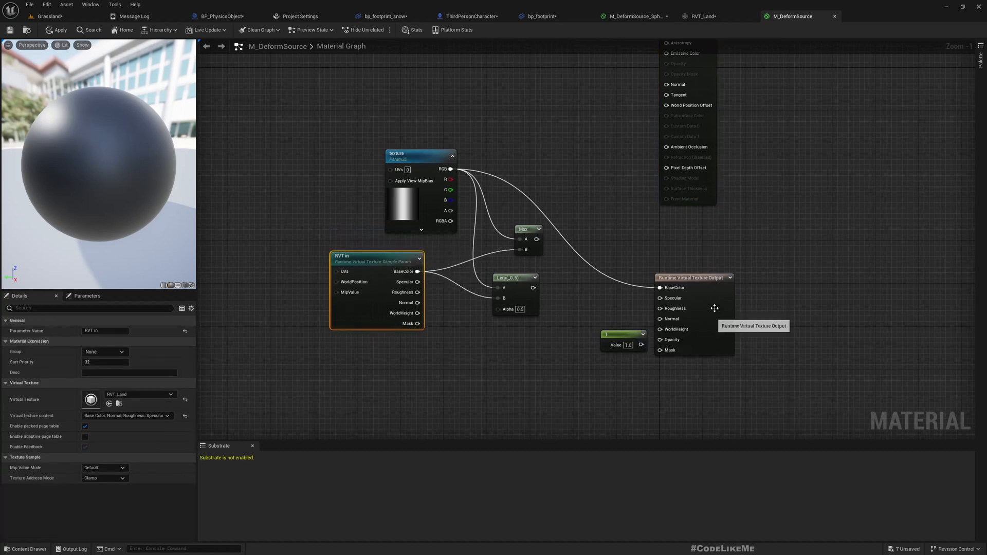
pyautogui.click(692, 277)
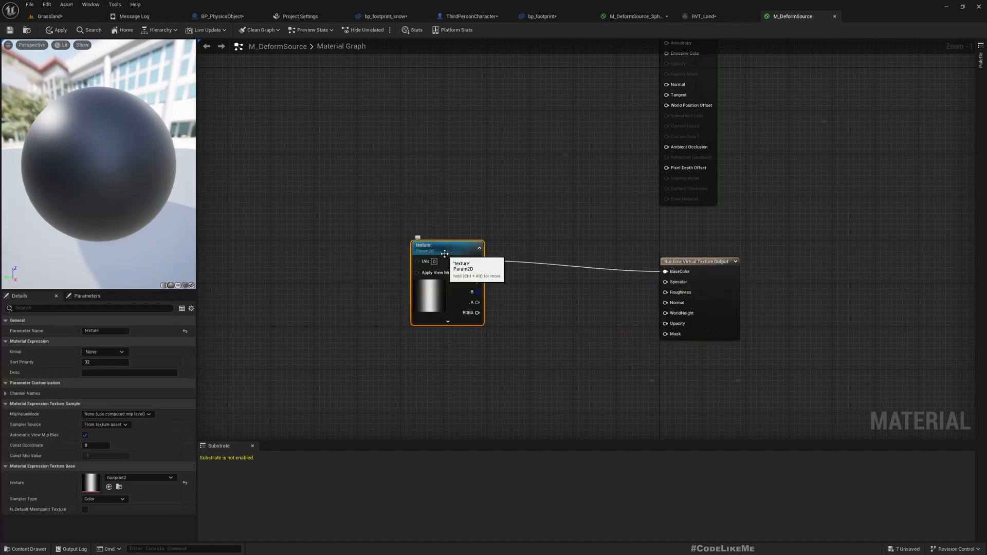
pyautogui.moveTo(148, 138)
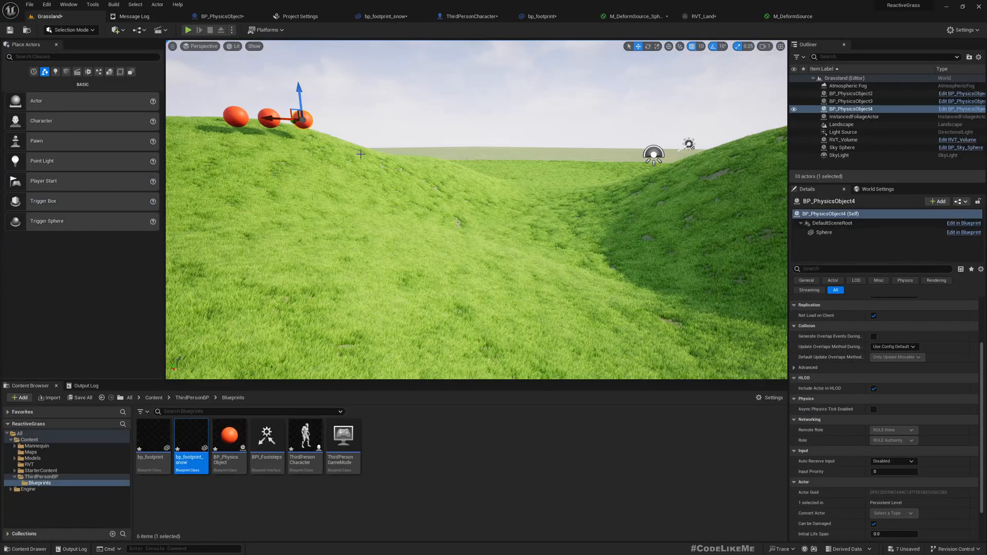
# Select the InstancedFoliageActor, browse Content/Models/Grass and bring up the M_Grass material.
pyautogui.click(854, 116)
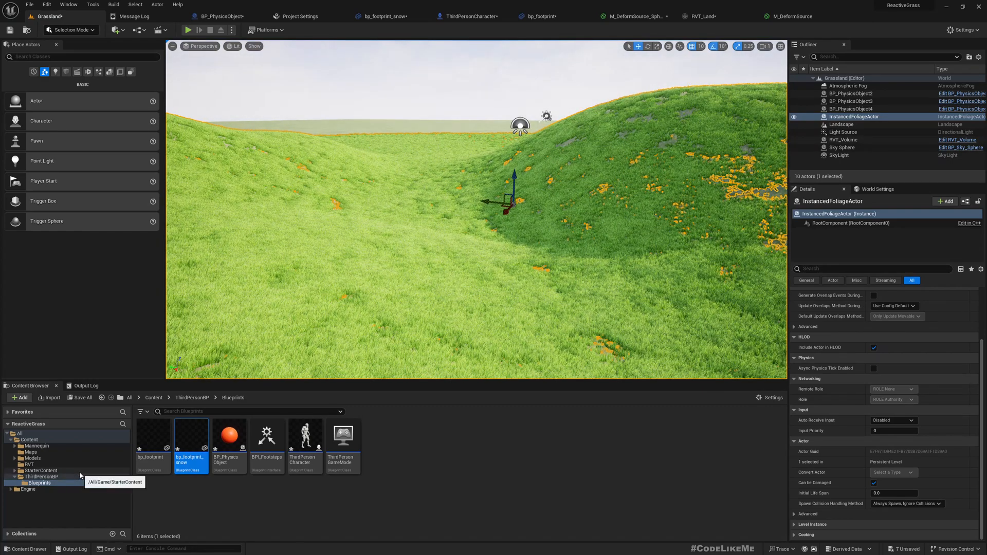
pyautogui.click(33, 463)
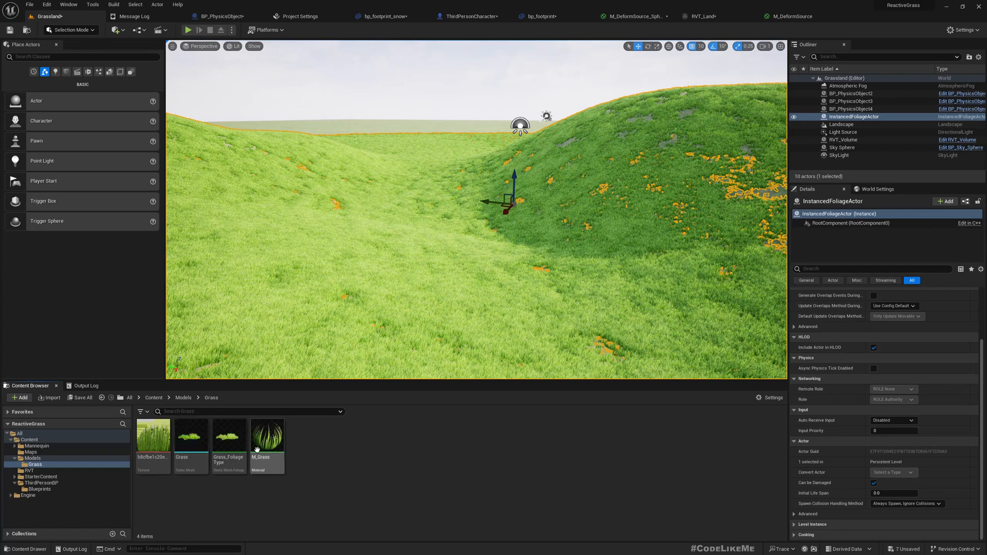
pyautogui.click(266, 436)
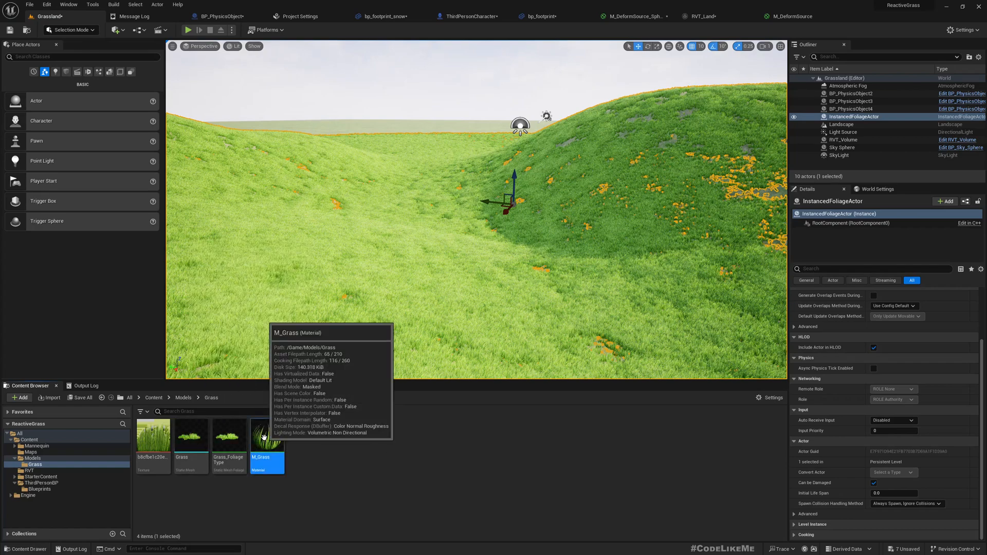
pyautogui.doubleClick(266, 435)
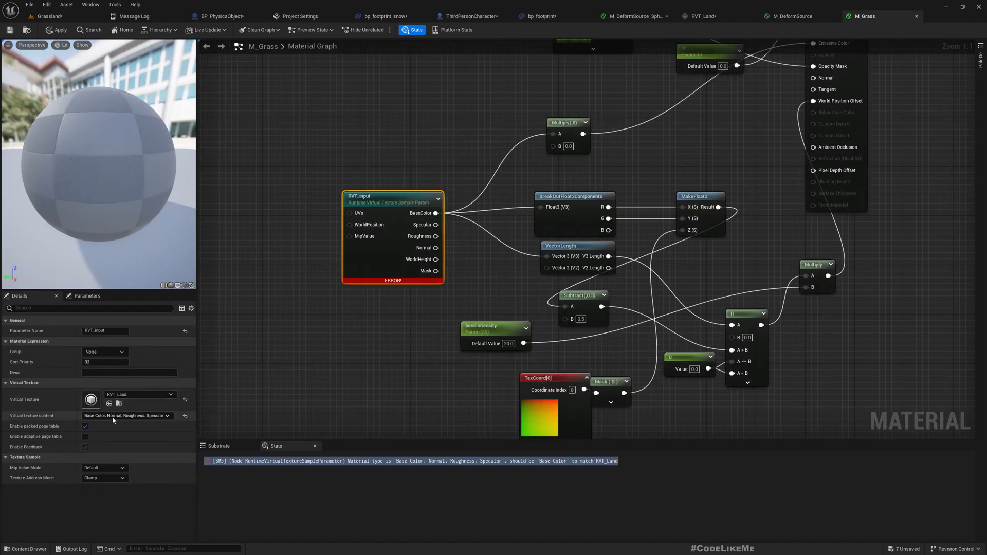
pyautogui.moveTo(113, 420)
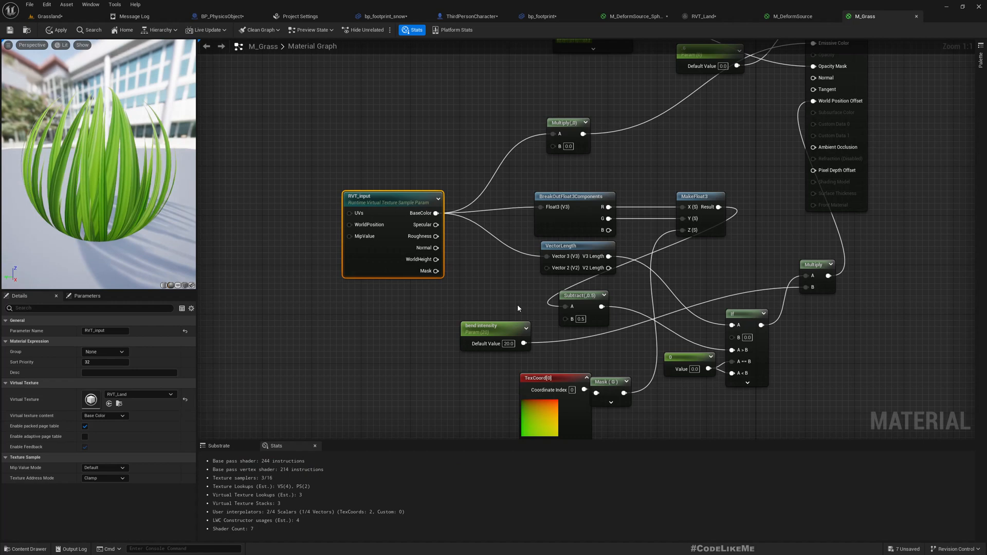
# Compare with RVT_Land's content setting and set M_Grass's RVT_input node to Base Color.
pyautogui.click(699, 16)
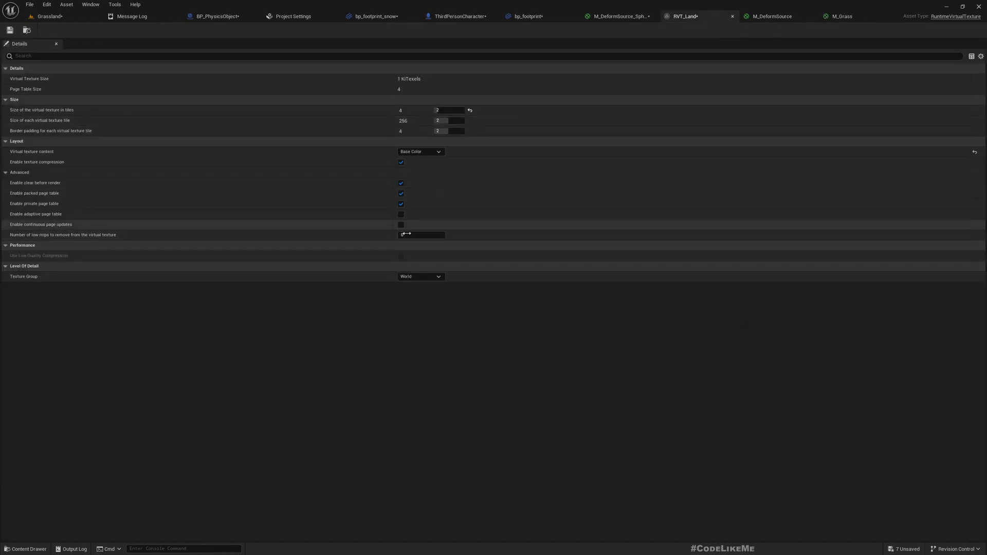
pyautogui.click(840, 16)
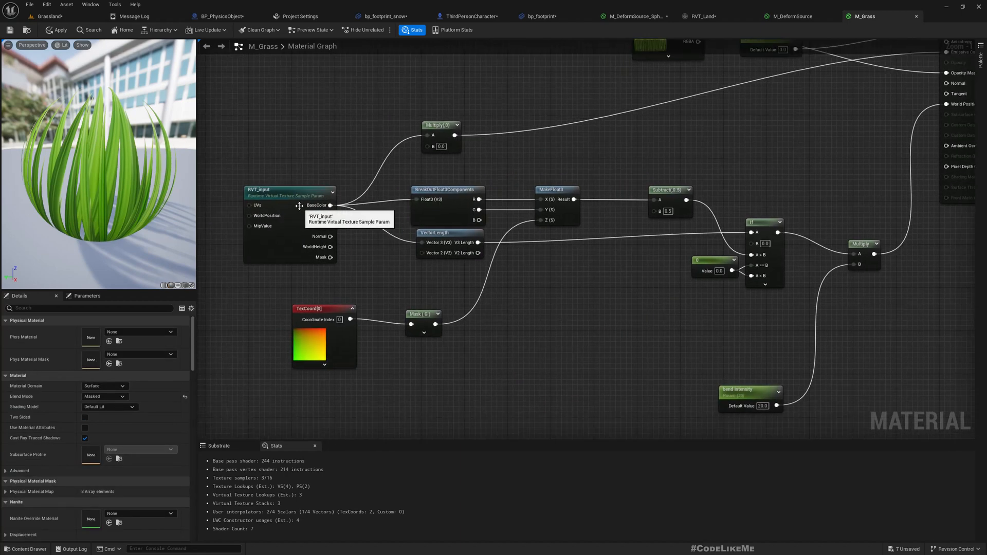
pyautogui.click(449, 232)
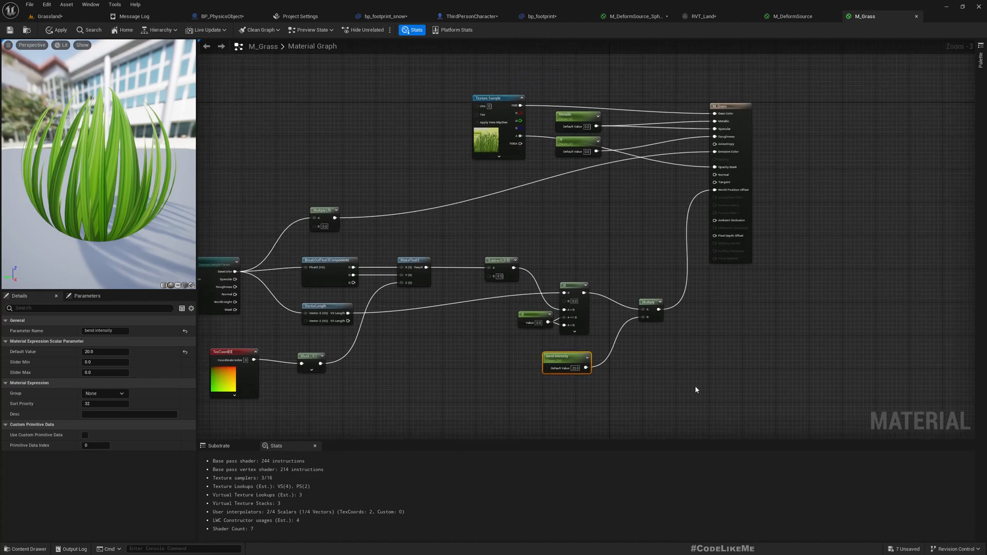
pyautogui.moveTo(483, 285)
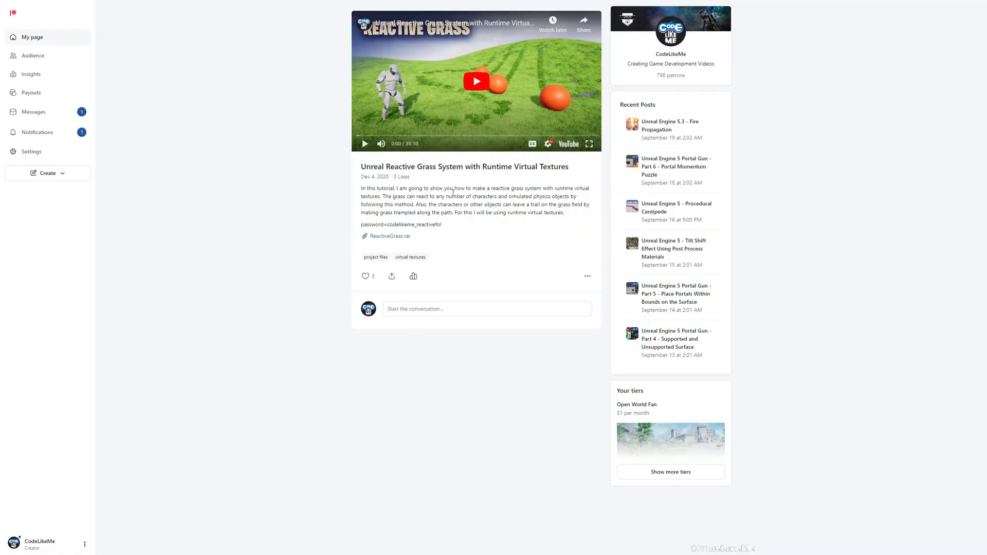
pyautogui.moveTo(571, 174)
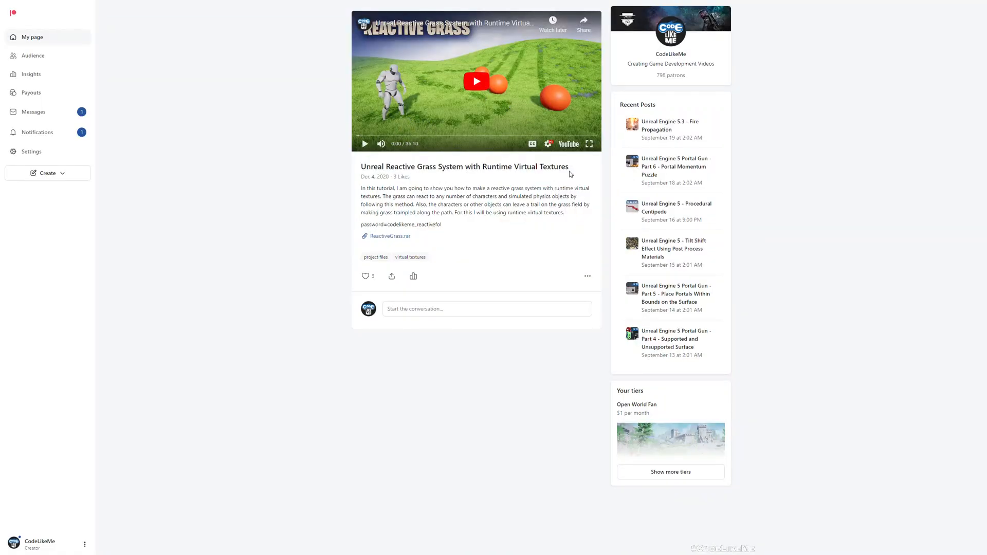
pyautogui.moveTo(570, 153)
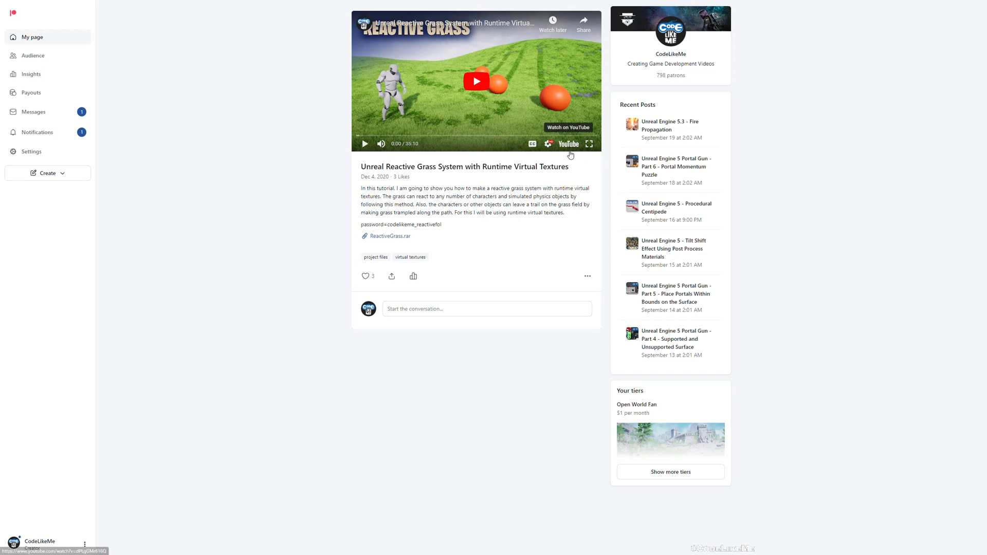